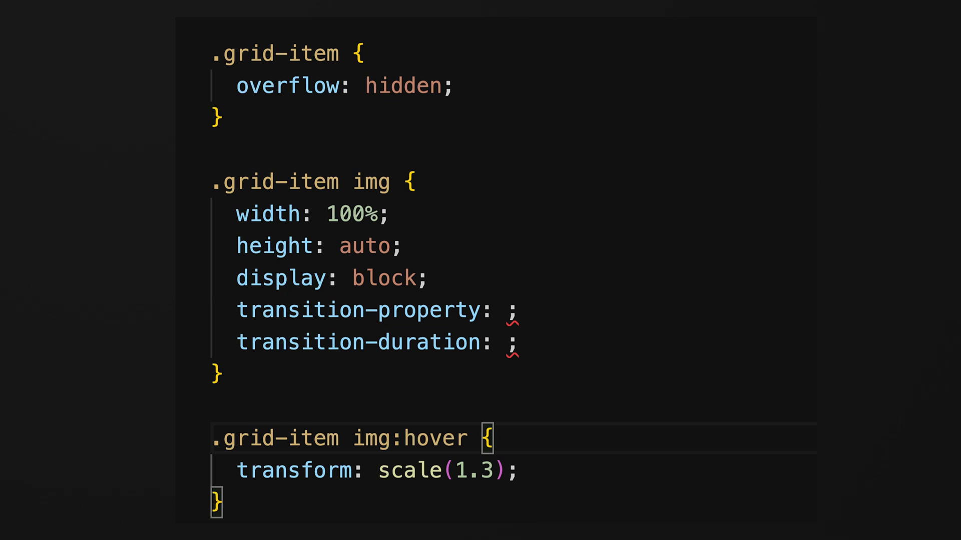
Step: Set .grid-item img transition-property to transform and transition-duration to 0.5s
type("width")
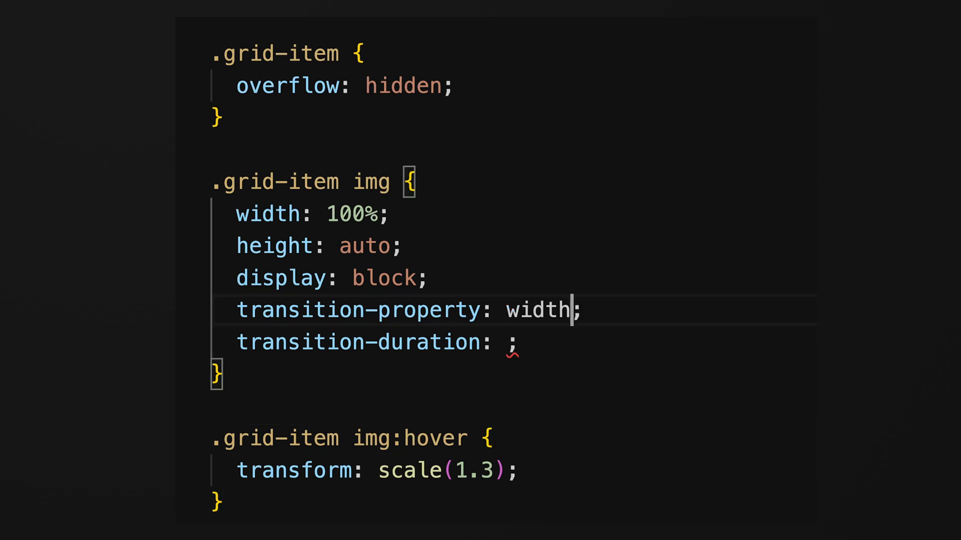
type("background-color")
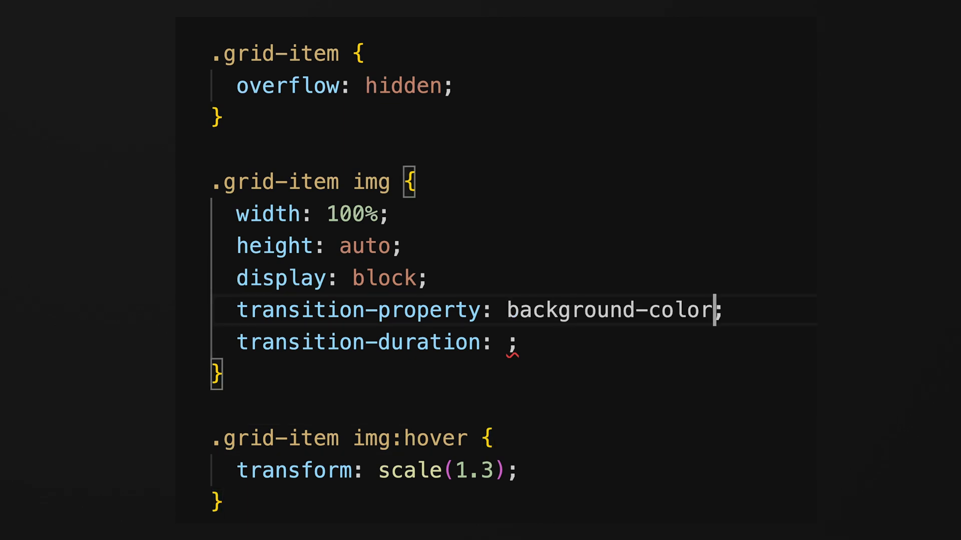
double_click(294, 470)
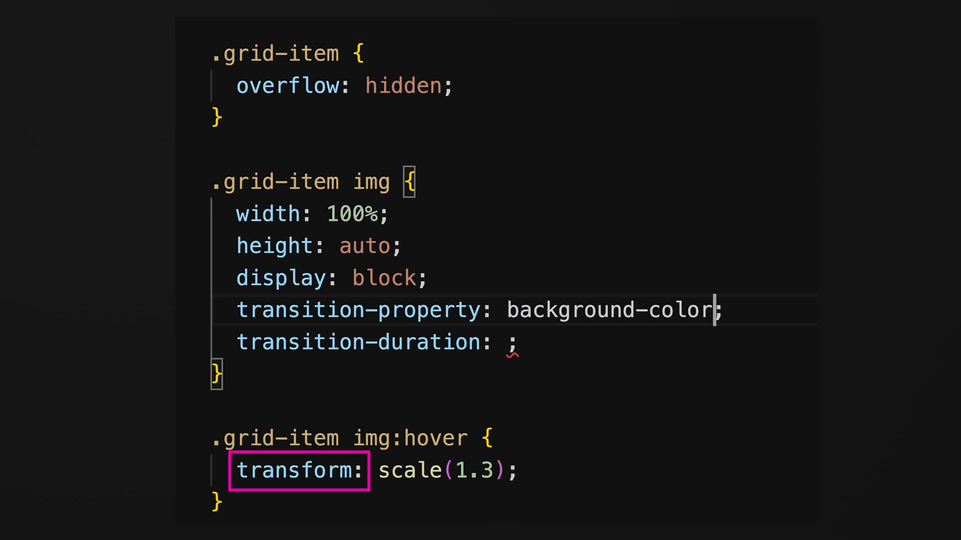
type("transform")
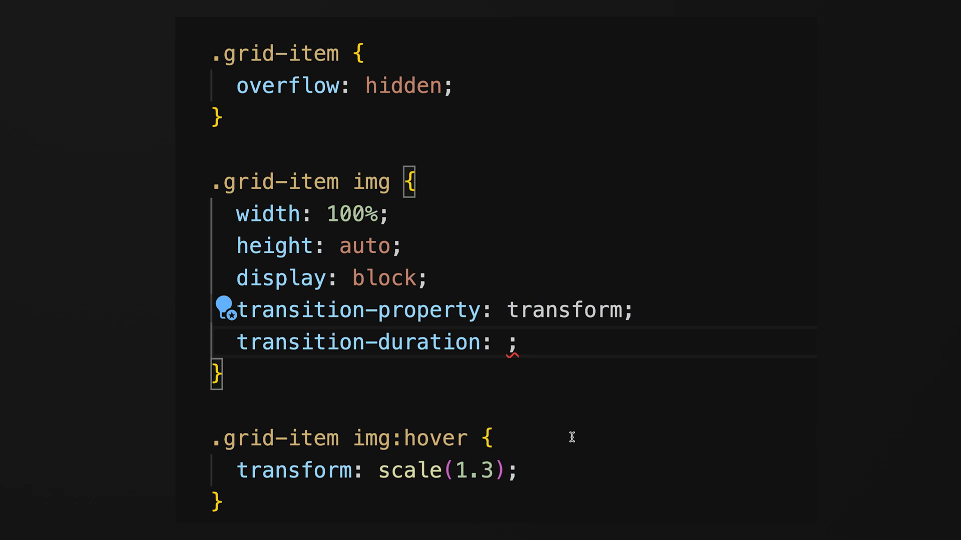
type("0.5s")
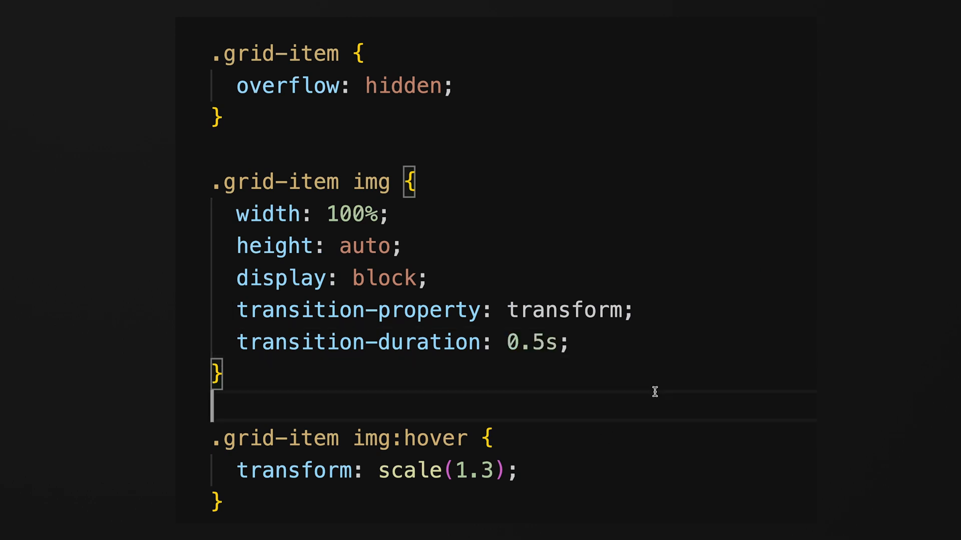
type("100ms")
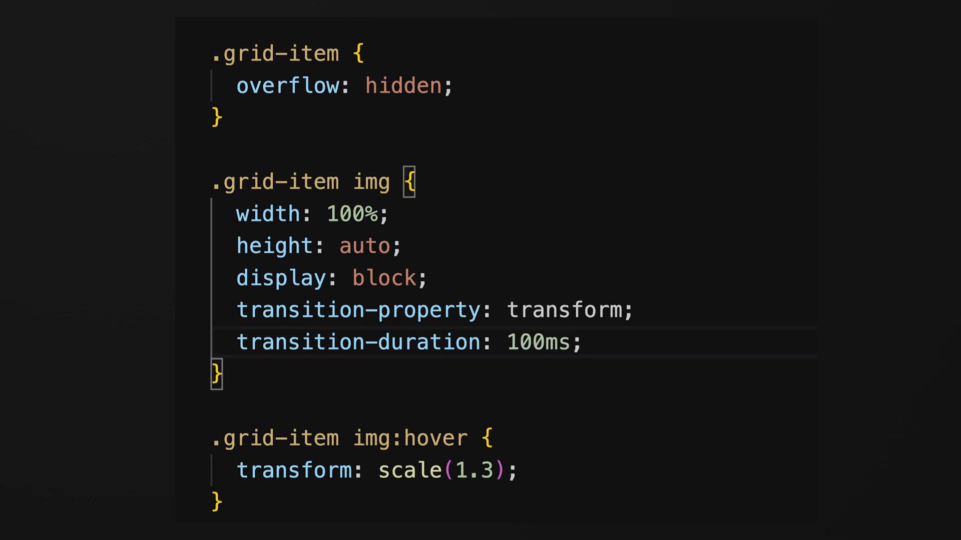
type("0.5s")
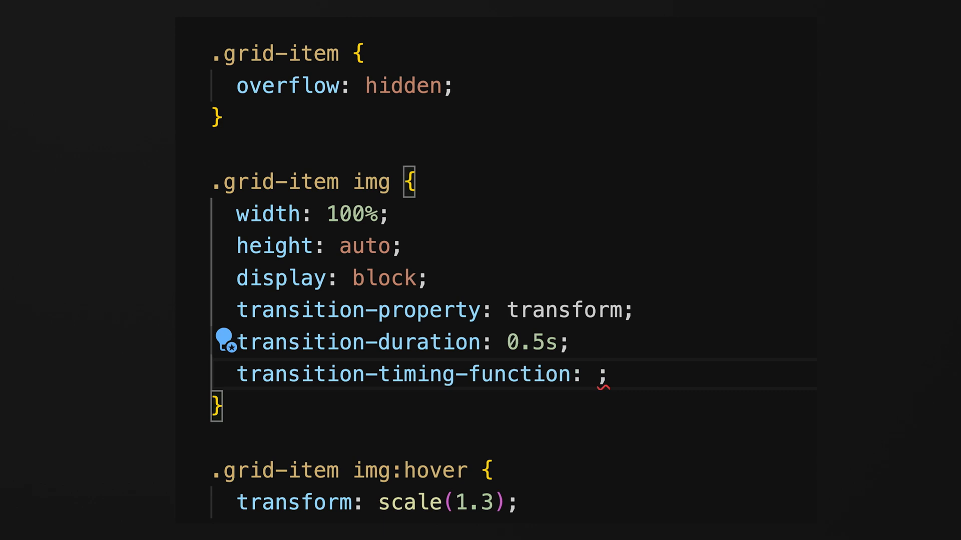
Step: Add transition-timing-function ease-out and transition-delay 0.5s to the grid image rule
type("ease-out")
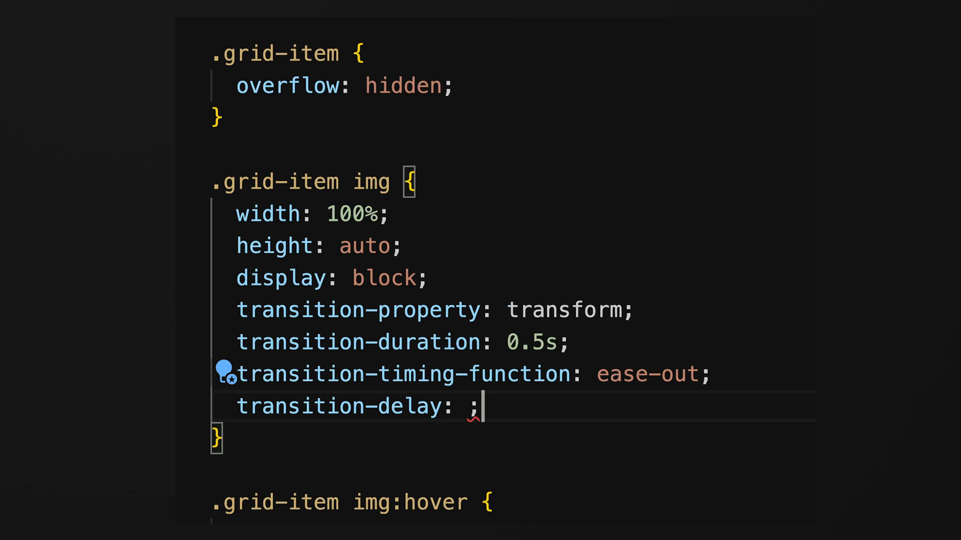
type("0.5s")
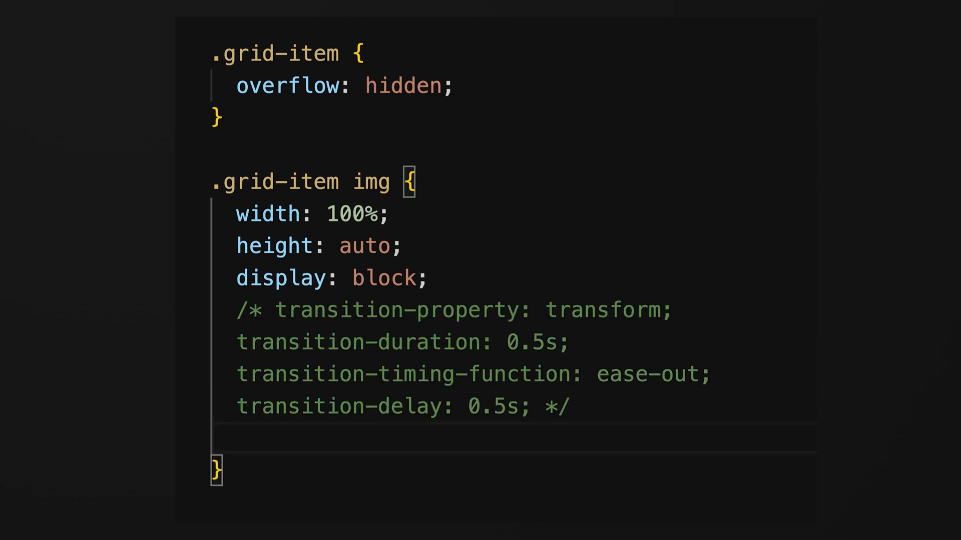
Step: Write the shorthand transition: transform 0.5s ease-out 0.5s in the grid image rule
type("transition: ;")
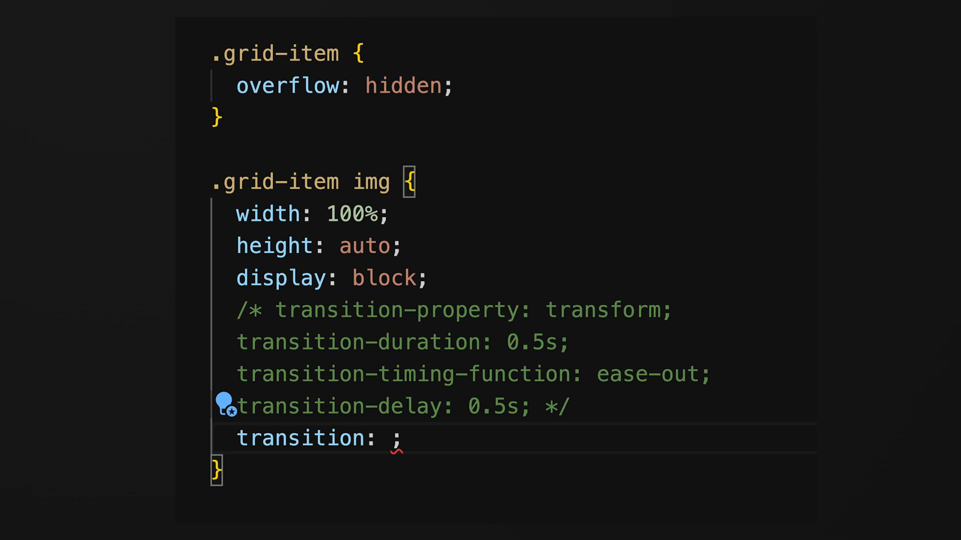
type("transform")
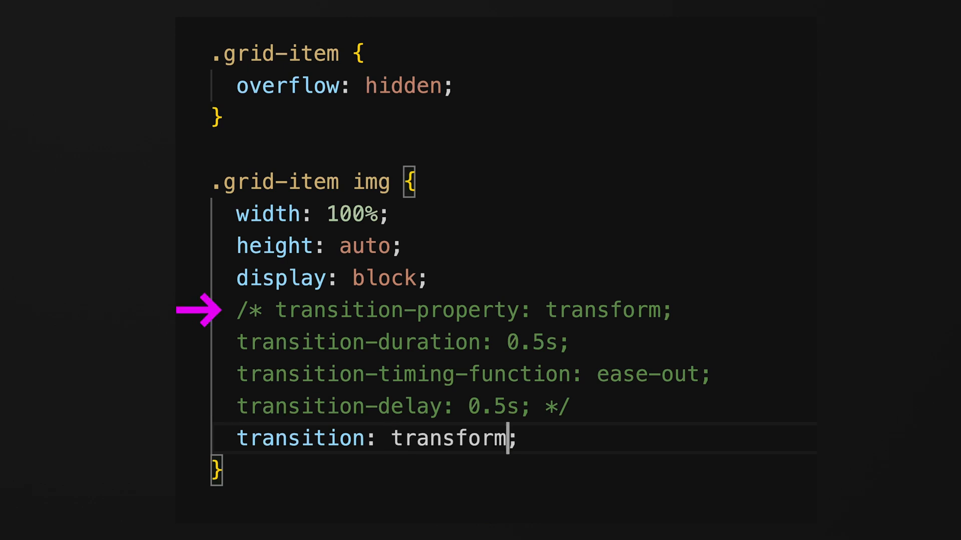
type("0.5s")
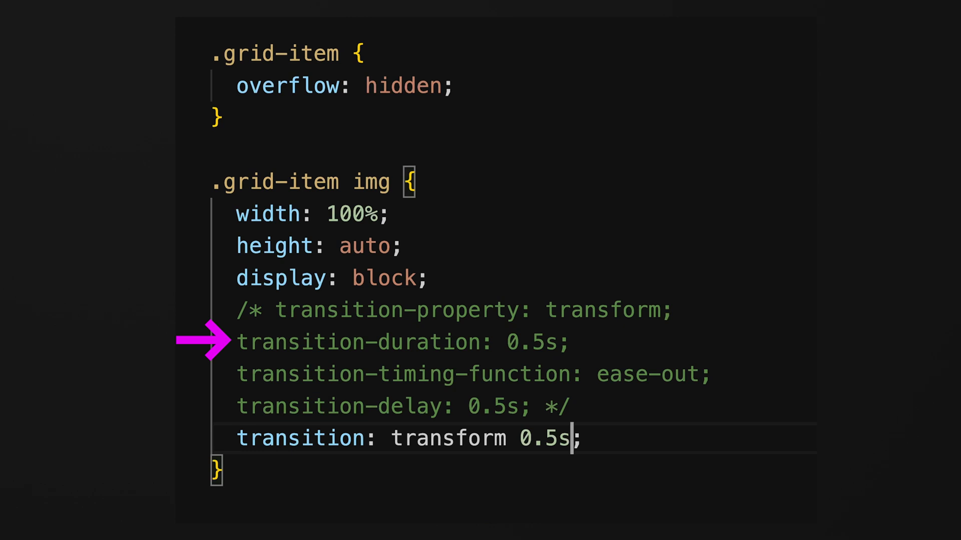
type("ease-out")
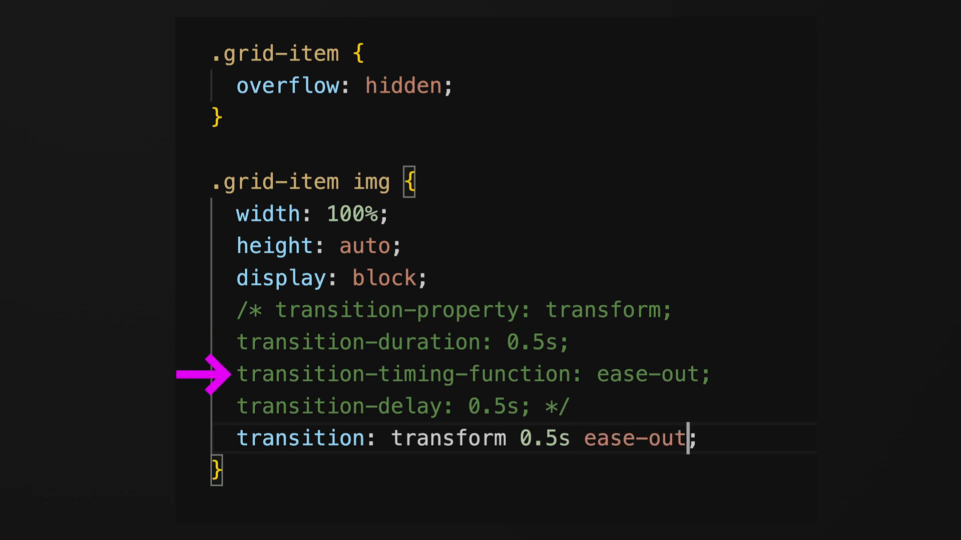
type("0.5s")
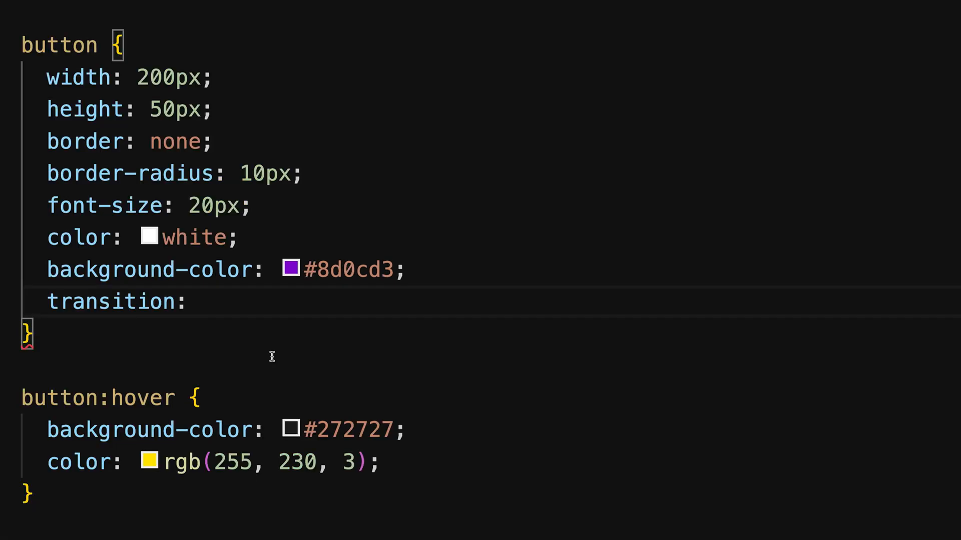
Step: Give the button transition: background-color 0.5s ease-in 0.5s, color 2s ease-out 1s
type("background-color 0.5s ease-in 0.5s")
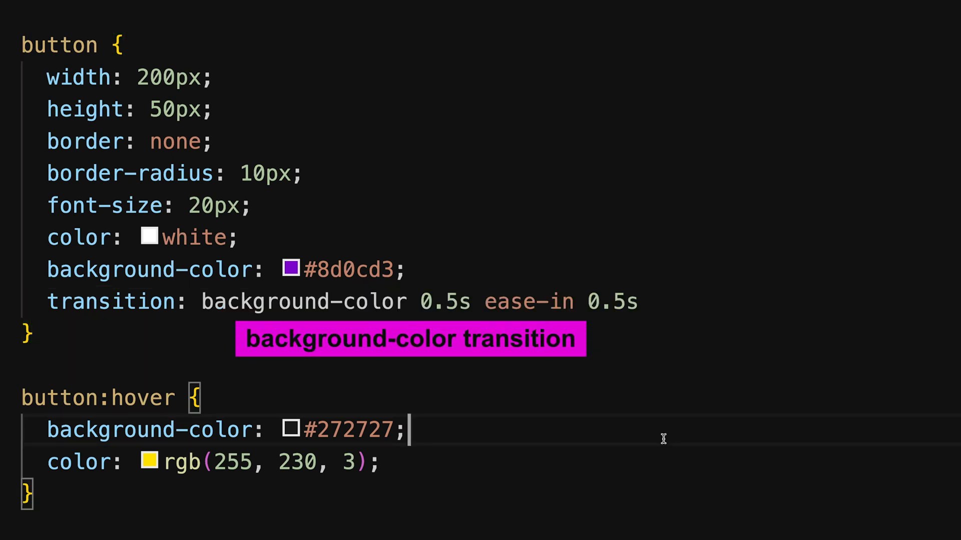
type(", color 2s ease-out 1s")
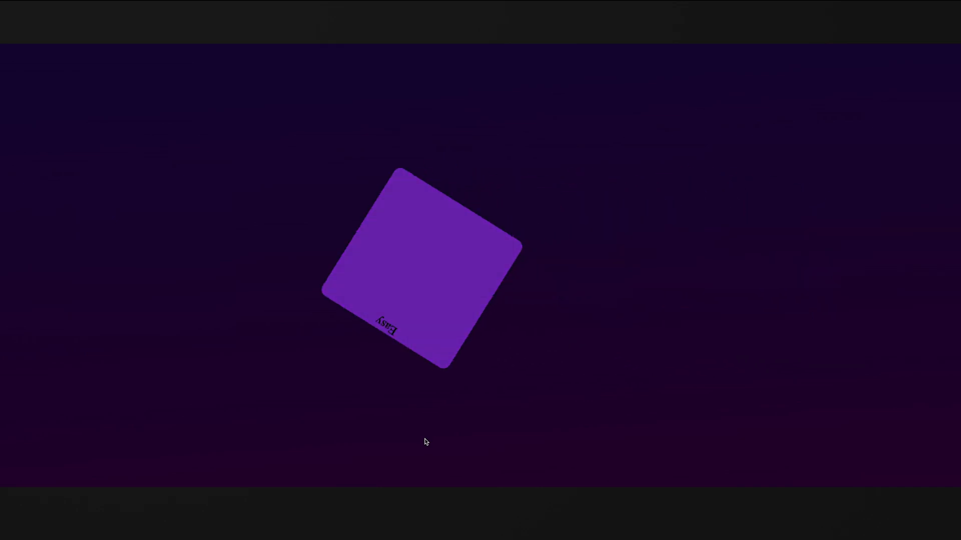
type("@keyframes")
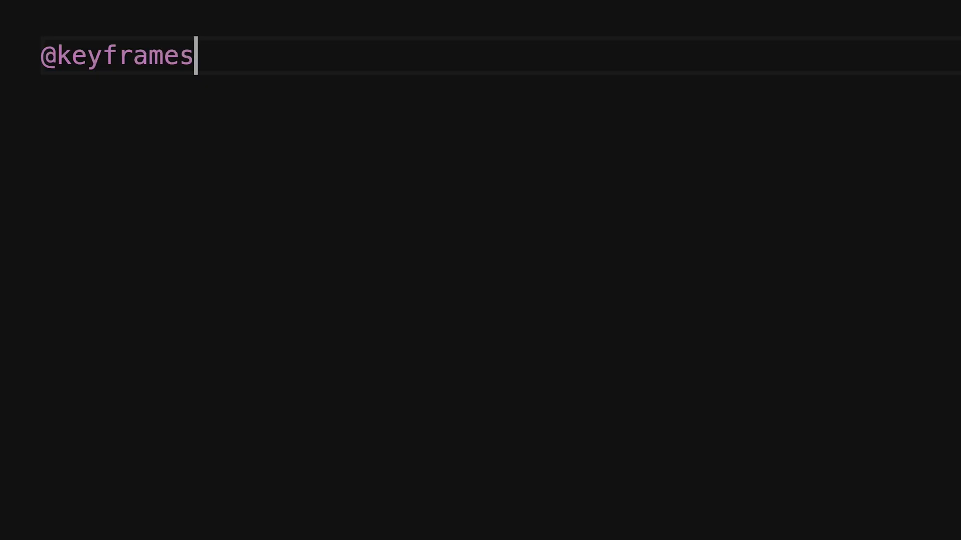
type("roll {")
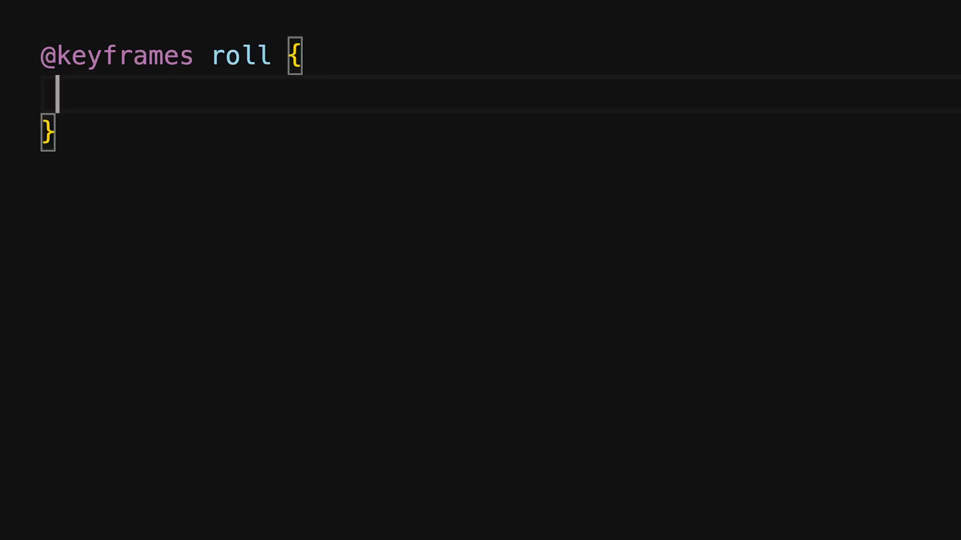
type("from {")
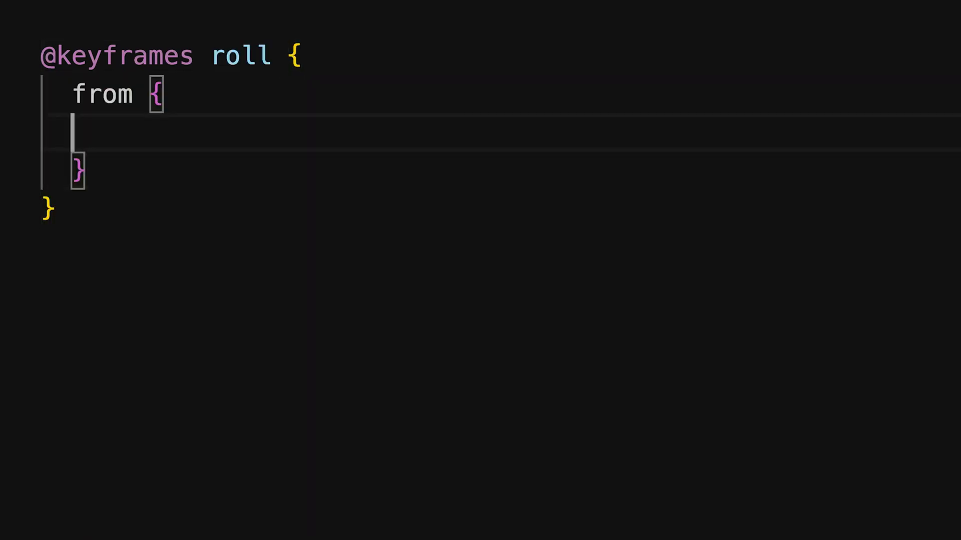
type("0%")
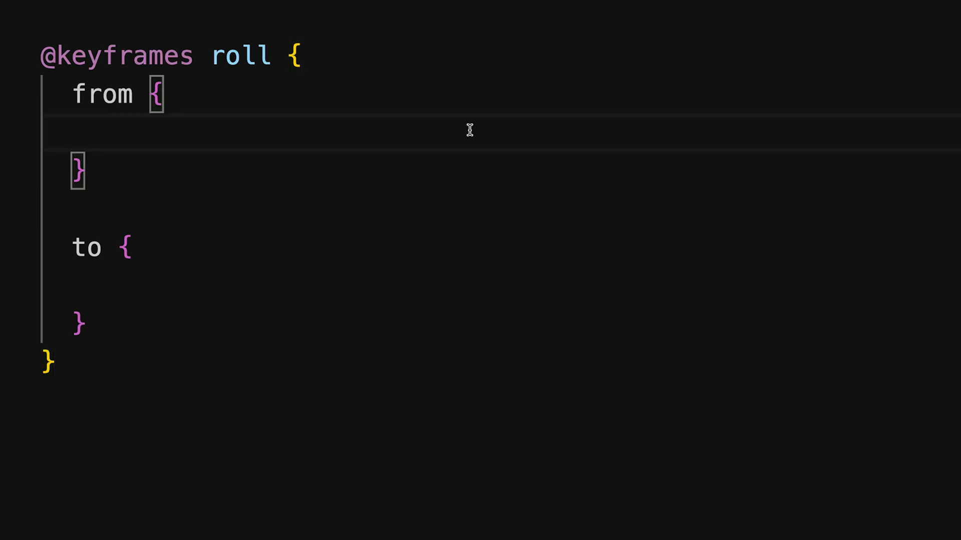
type("transform: rotate(0deg);")
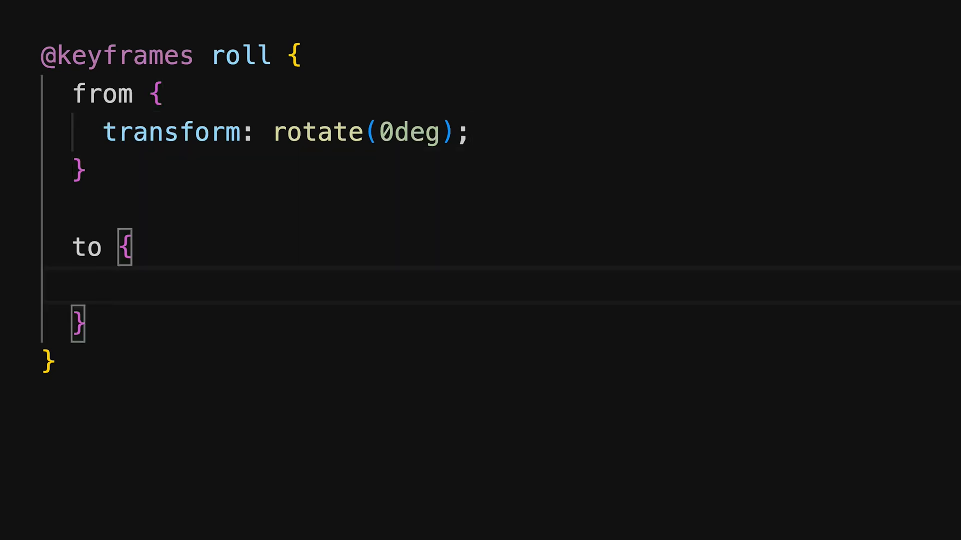
type("transform: rotate(360deg);")
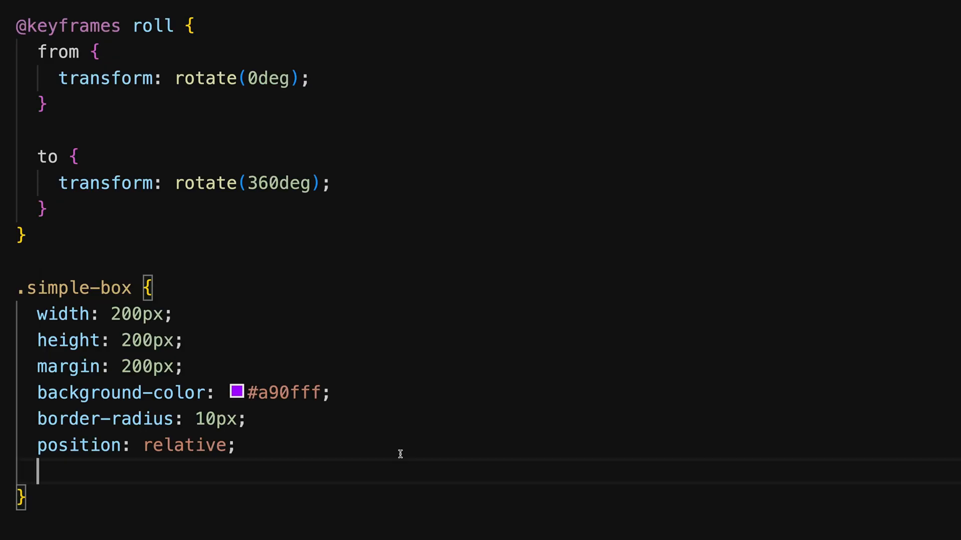
Step: Give .simple-box animation-name roll and animation-duration 2s
type("animation-name: roll;")
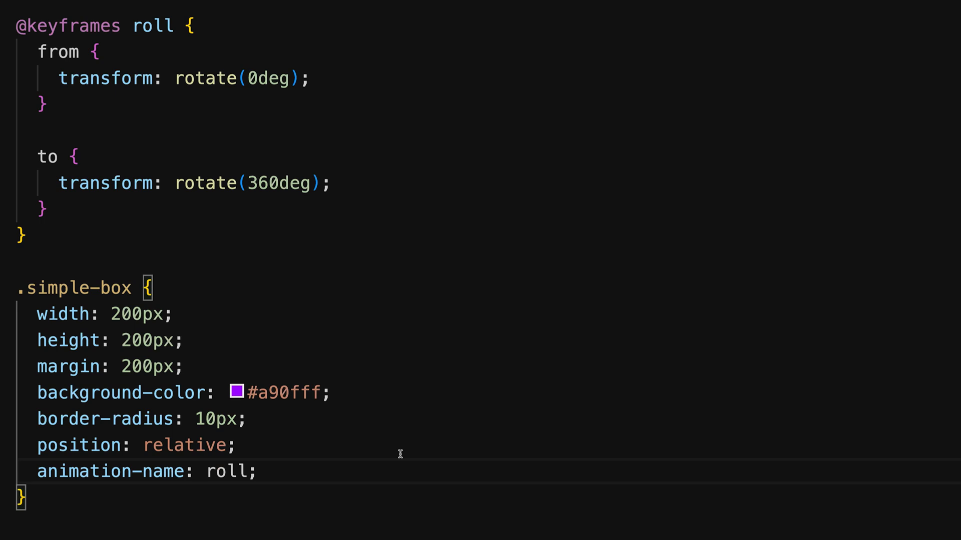
type("animation-duration: 2s;")
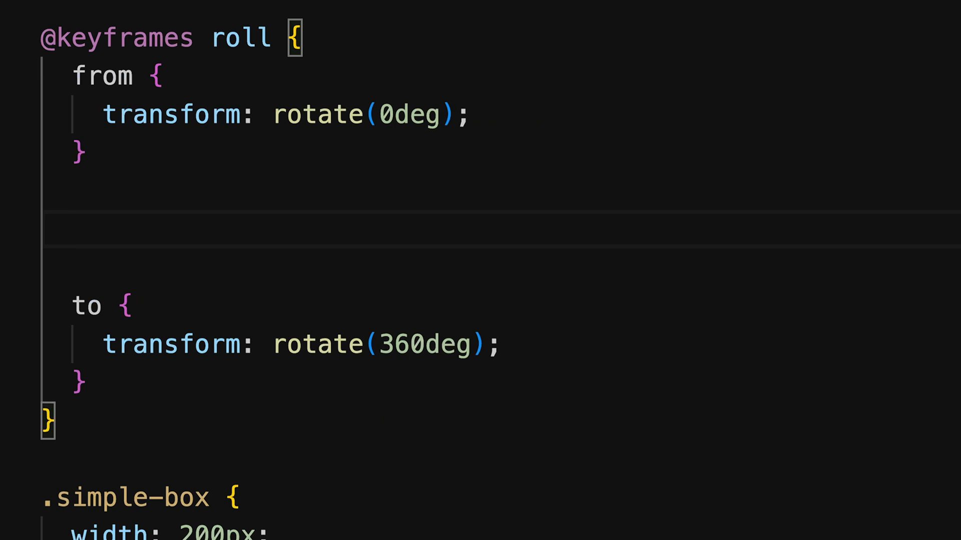
Step: Add a 50% keyframe rotating 240deg with left 400px, left 800px in to and left 0 in from
type("50% {")
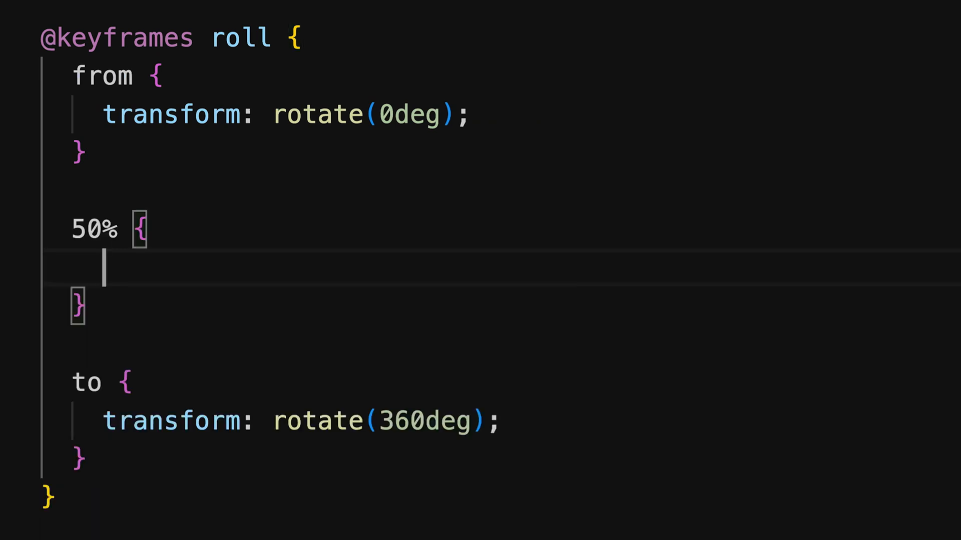
type("transform: rotate(240deg);")
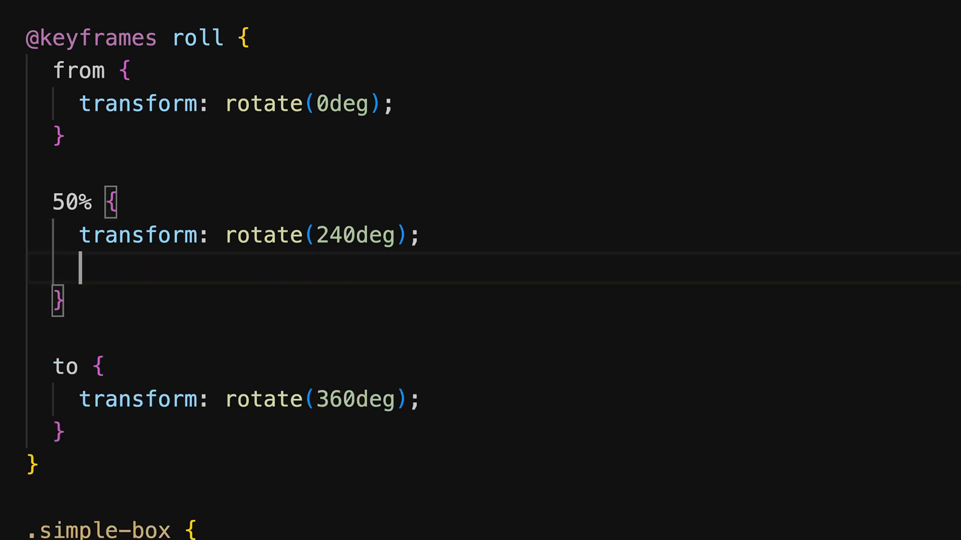
type("left: 400px;")
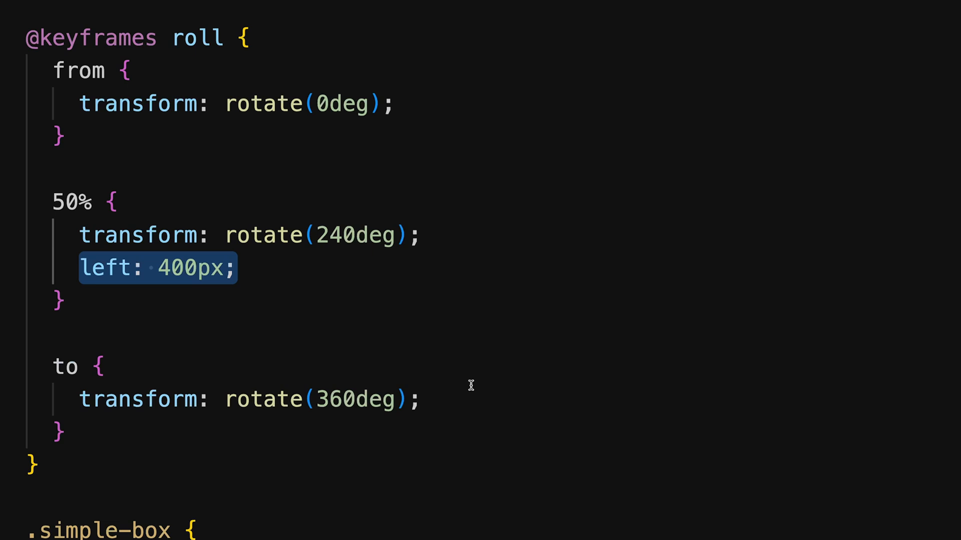
type("left: 800px;")
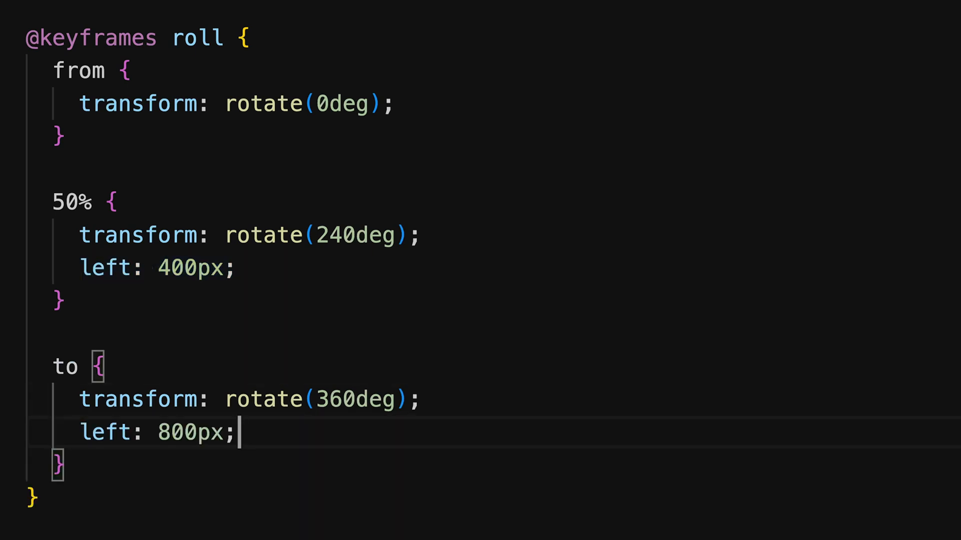
mouse_move(323, 365)
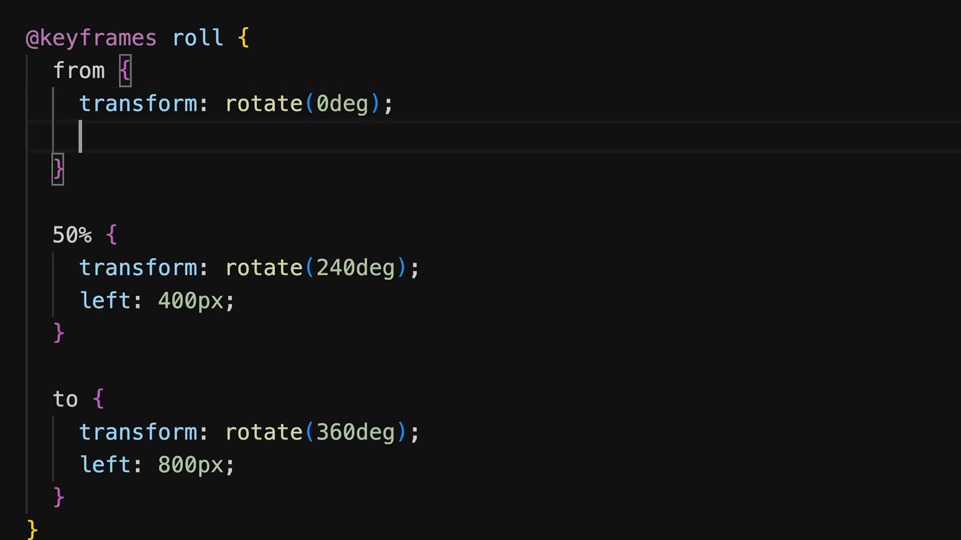
type("left: 0;")
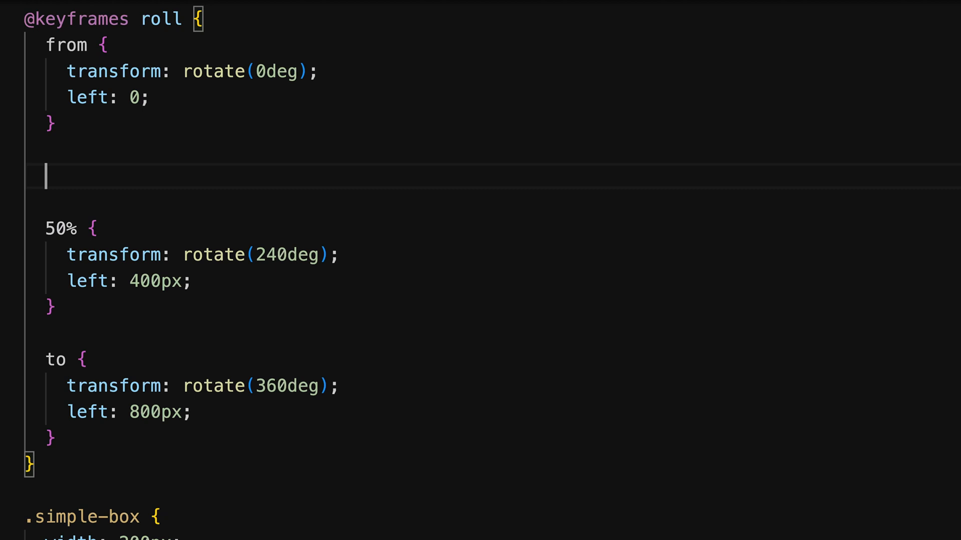
Step: Add a 20% keyframe to roll that changes the box background-color
type("20% {")
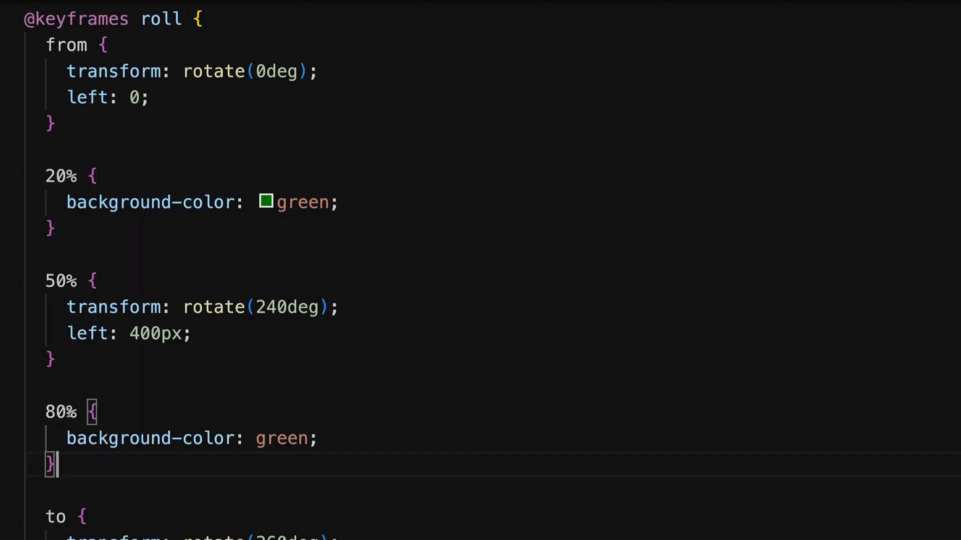
type("background-color: #a90fff;")
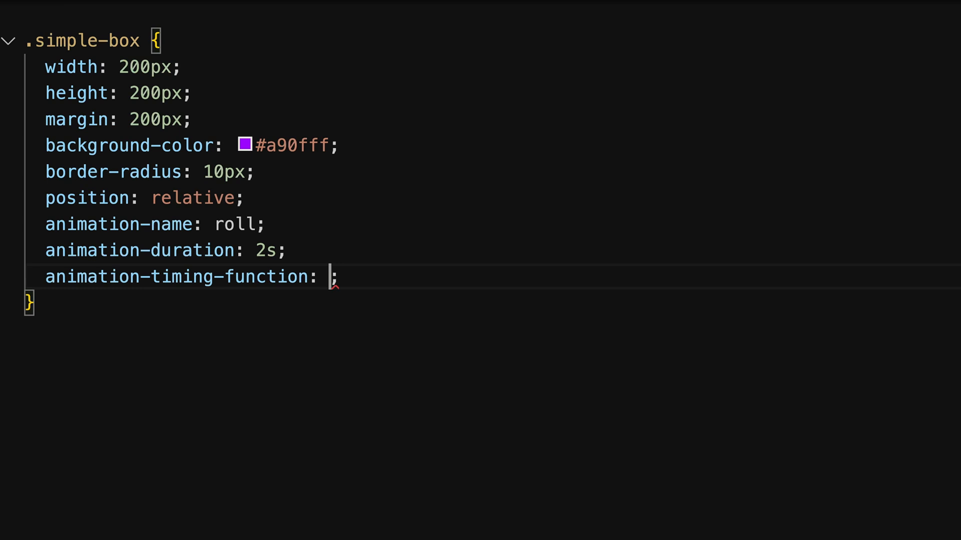
Step: Add animation-timing-function, animation-delay 1s and animation-iteration-count to .simple-box
type("ease-in")
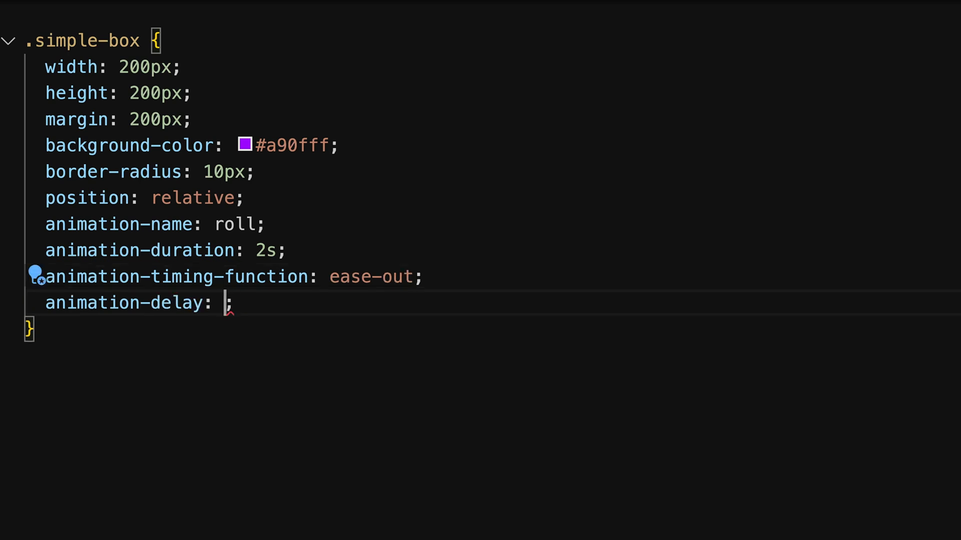
type("1s")
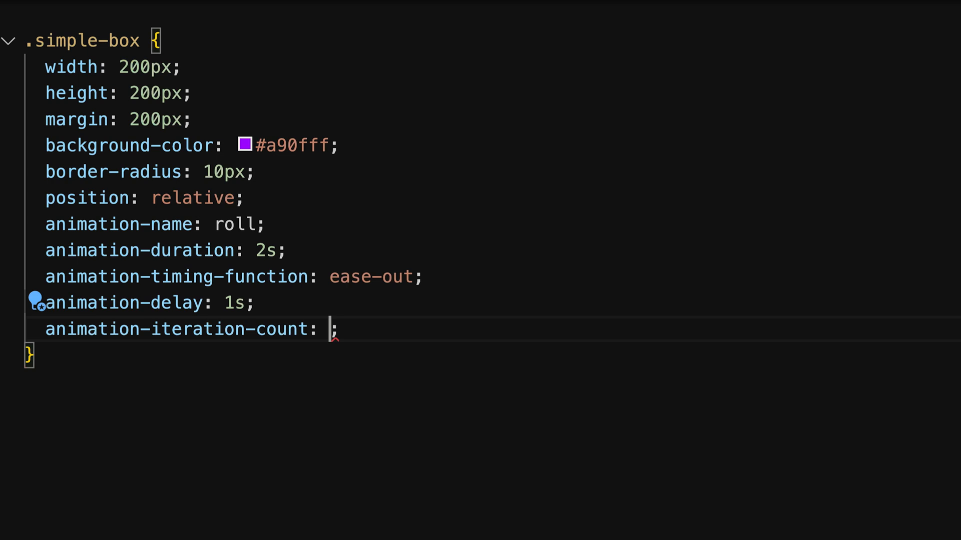
type("2")
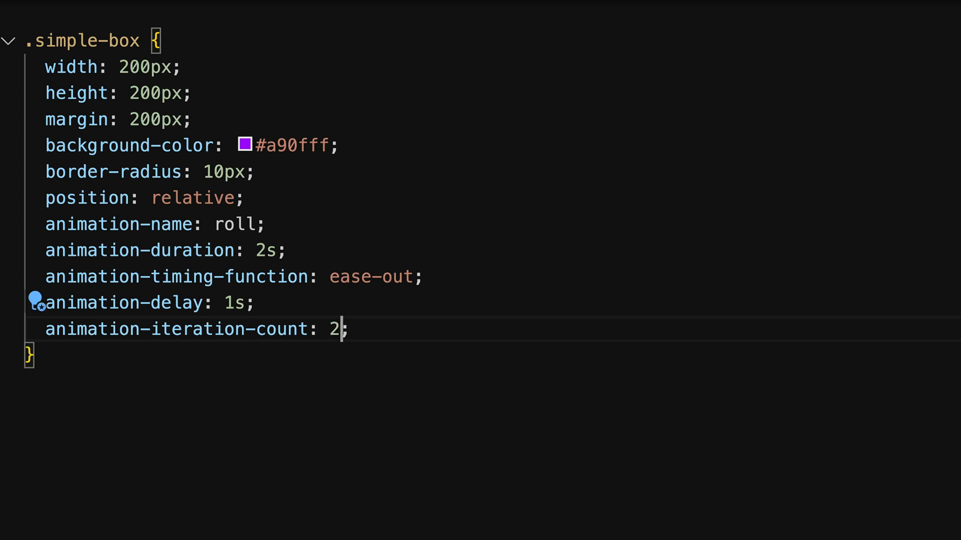
type("infinite")
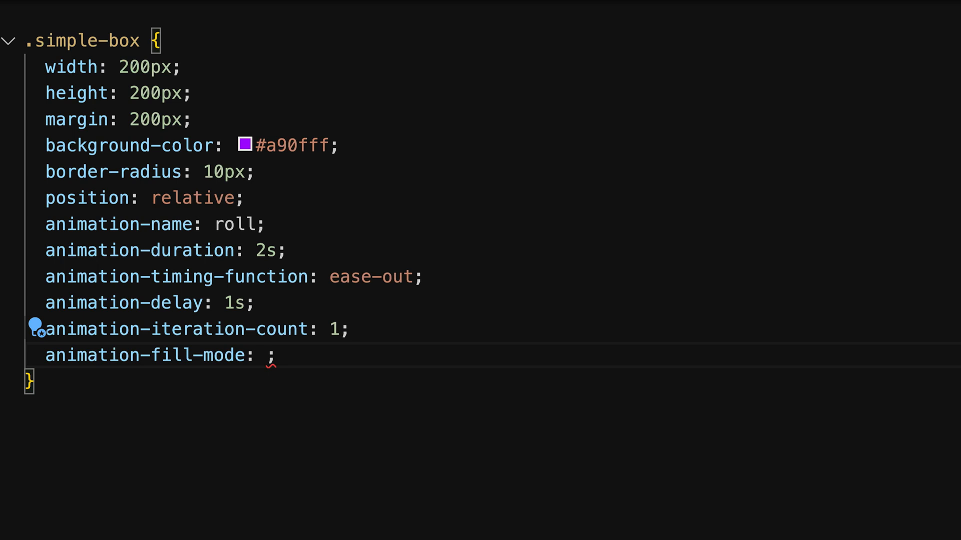
Step: Set animation-fill-mode to backwards and merge the 20% and 80% keyframes into one block
type("forwards")
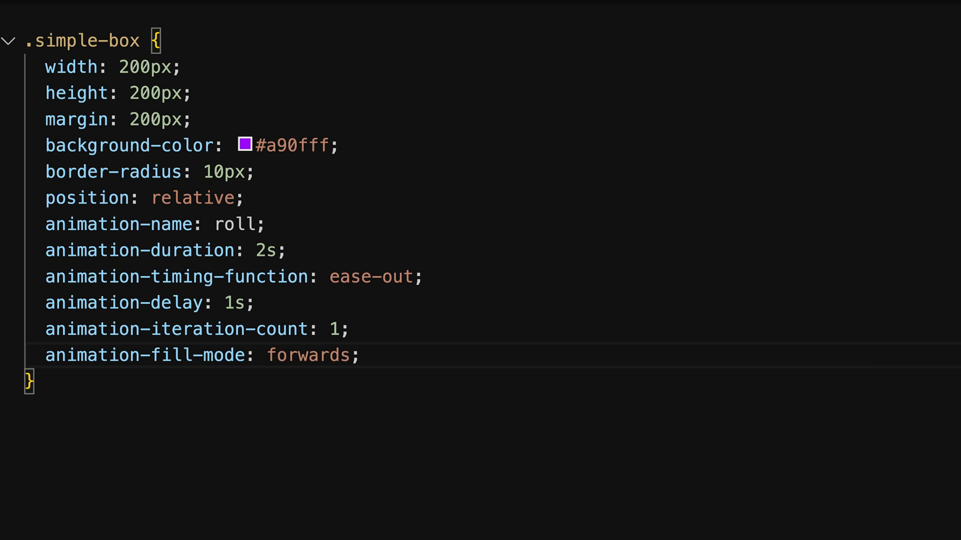
type("backwards")
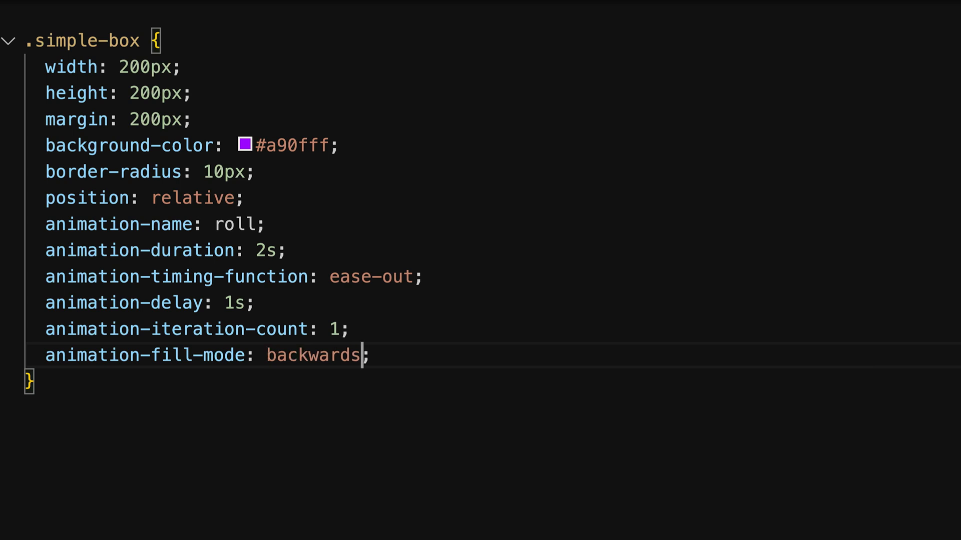
type("forwards")
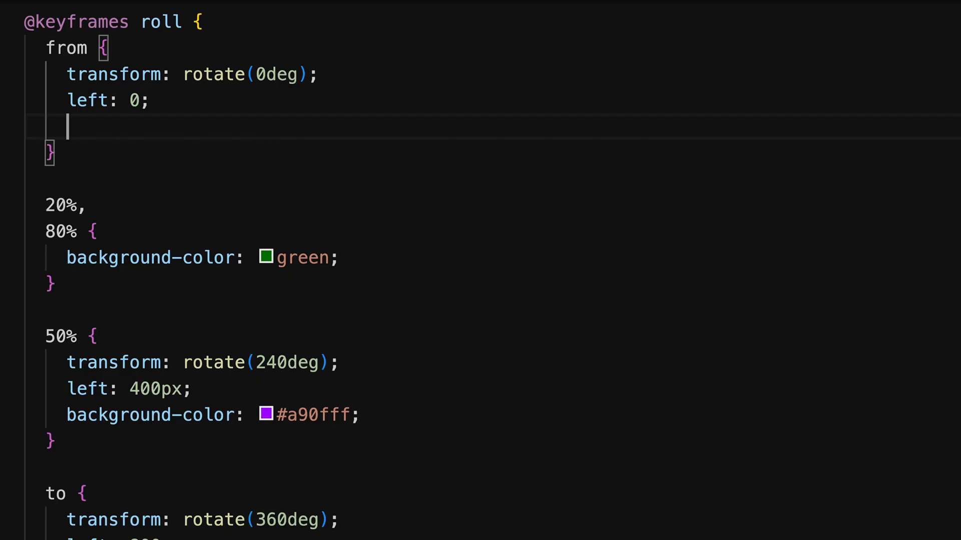
type("background-color: blue;")
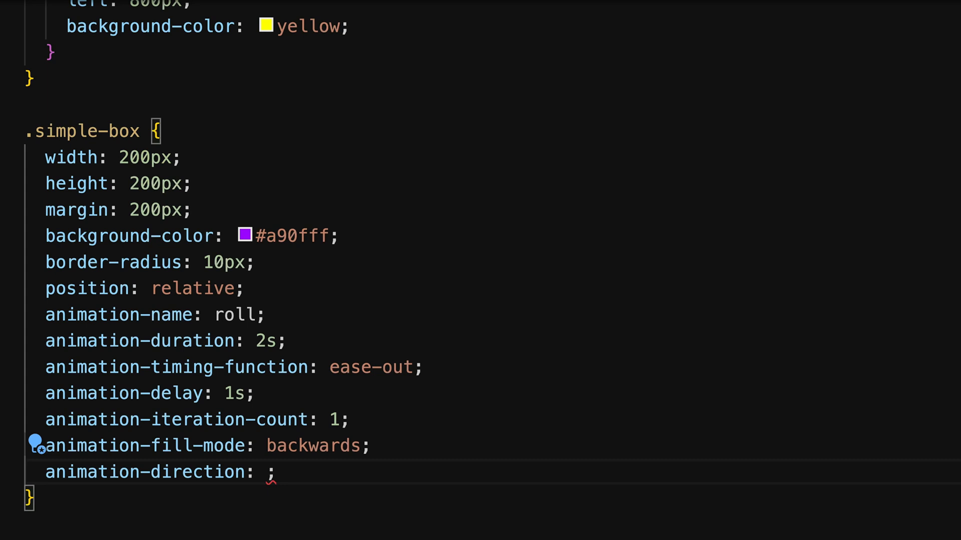
Step: Set animation-direction: reverse on the .simple-box rule
type("nor")
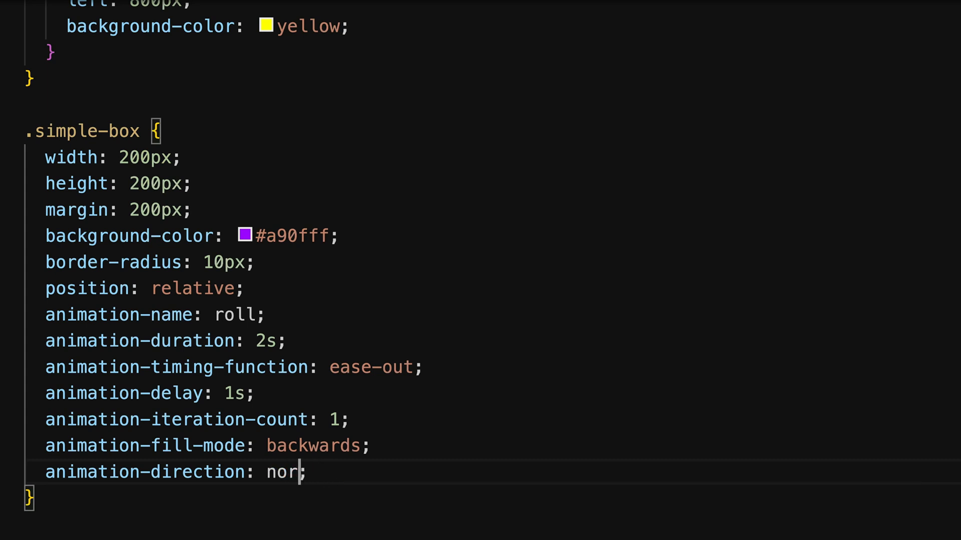
type("reverse")
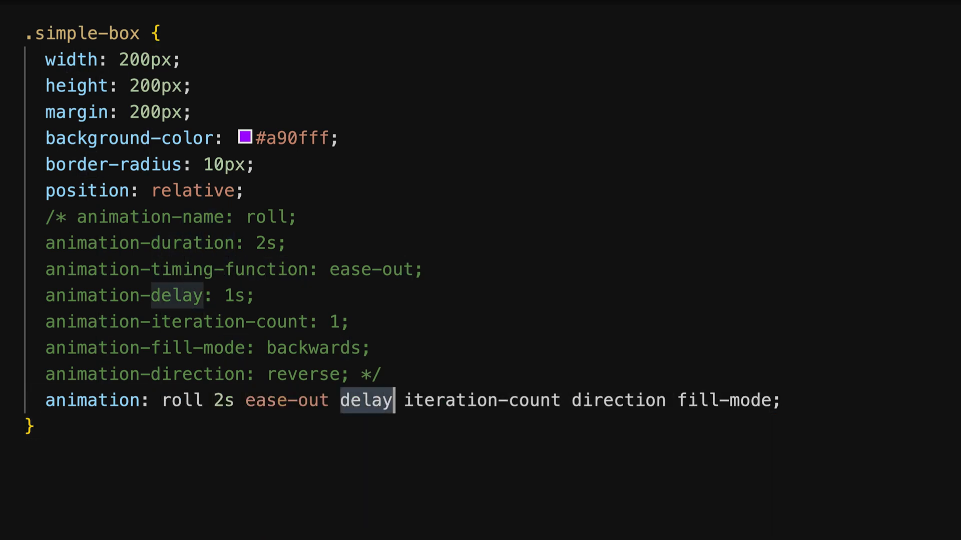
Step: Complete the animation shorthand as roll 2s ease-out 1s 1 reverse backwards
type("1s")
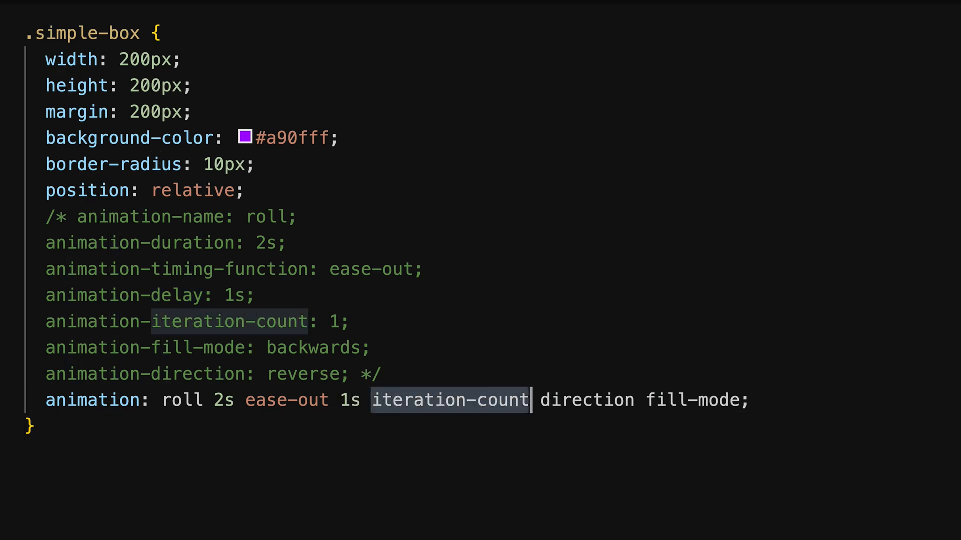
type("1 revers")
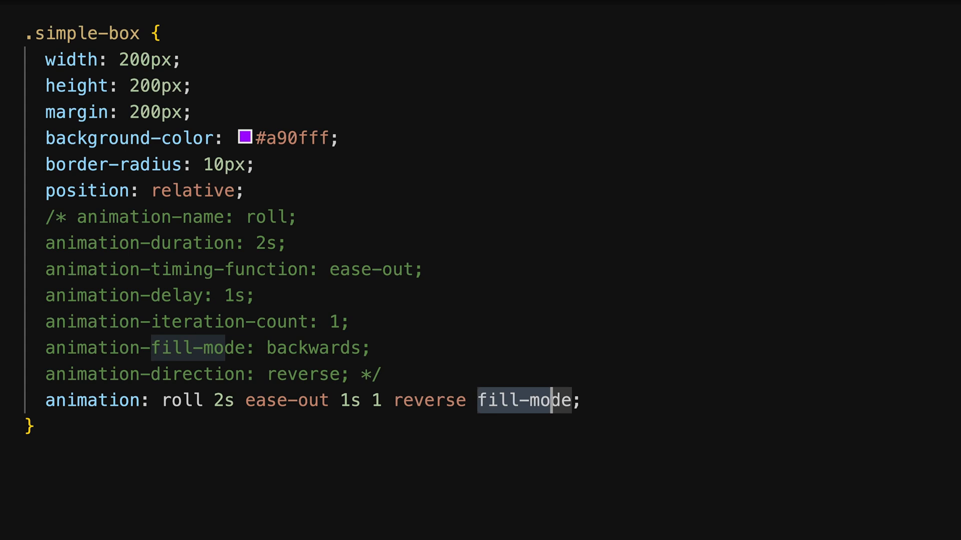
type("backwards")
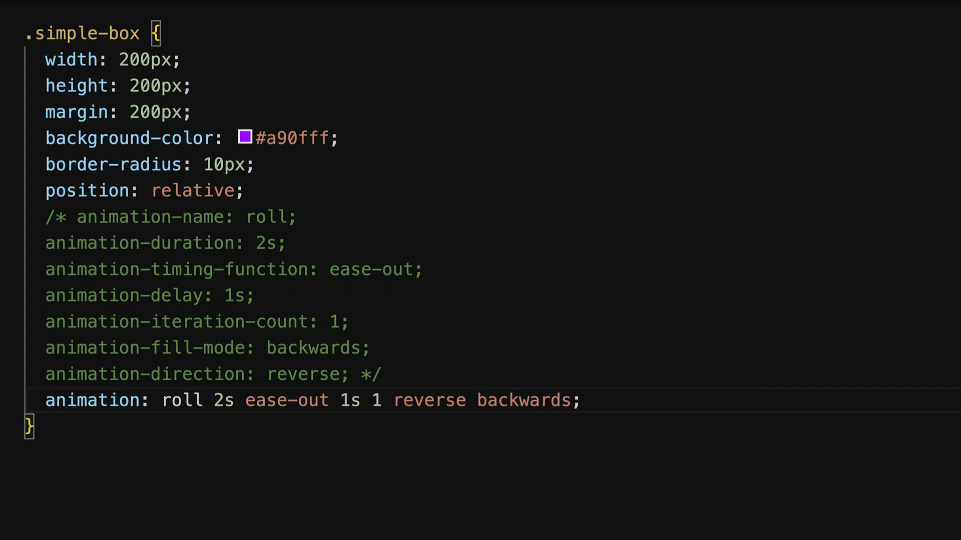